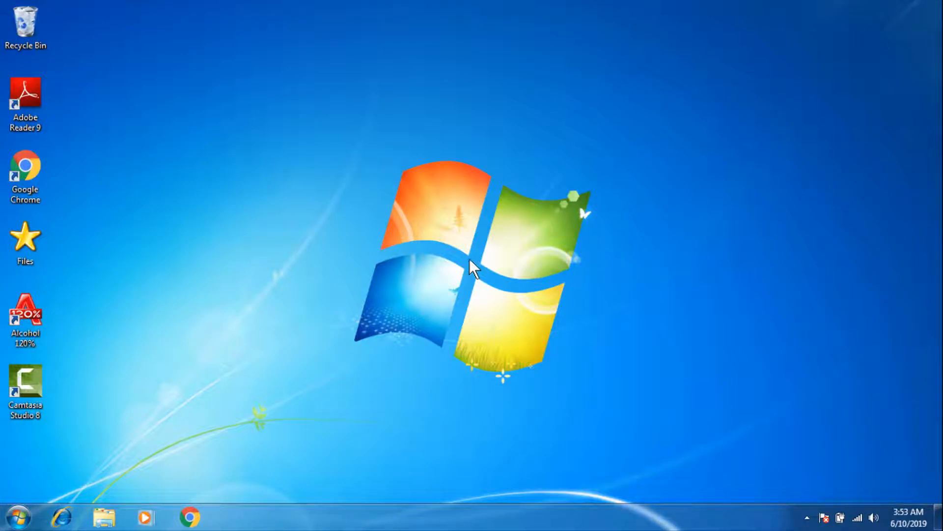
Select the Alcohol 120% desktop shortcut, view its context menu, then dismiss it
click(25, 316)
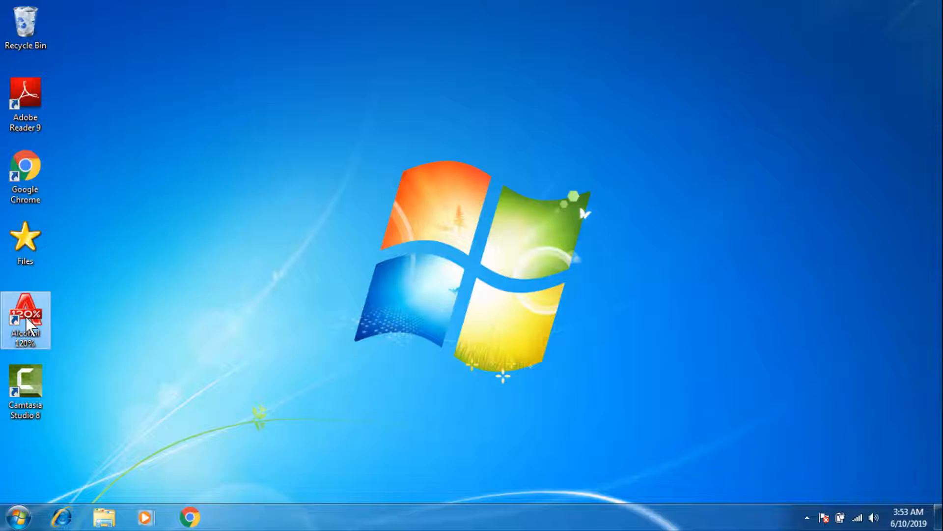
right_click(25, 318)
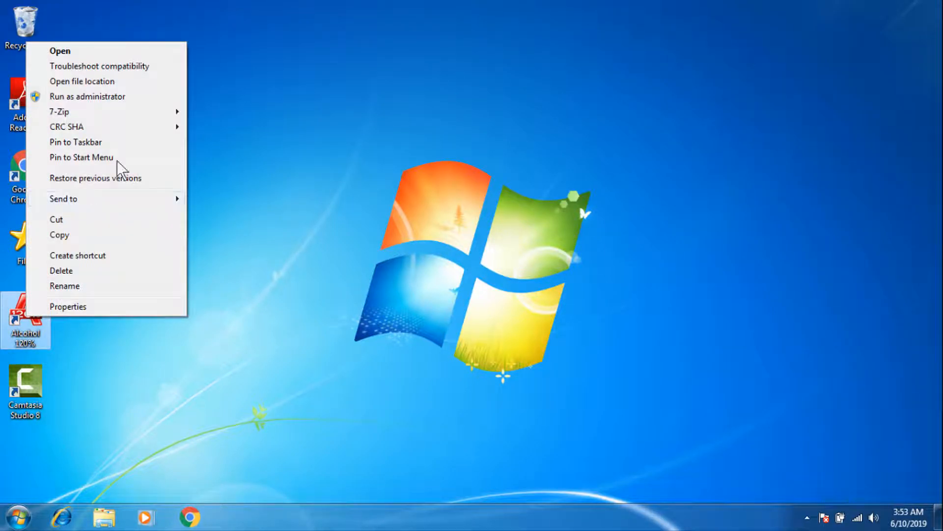
click(82, 81)
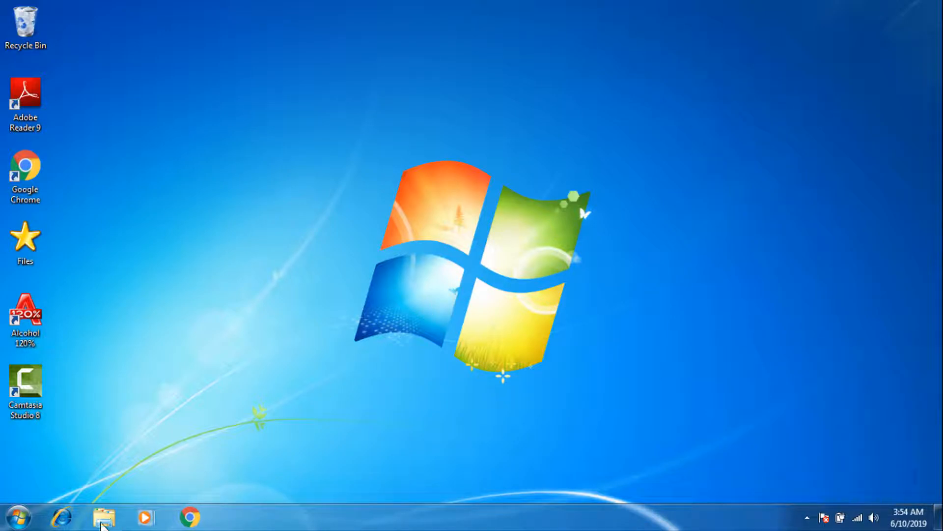
Open Windows Explorer and browse from Computer into the OS (C:) drive
click(103, 517)
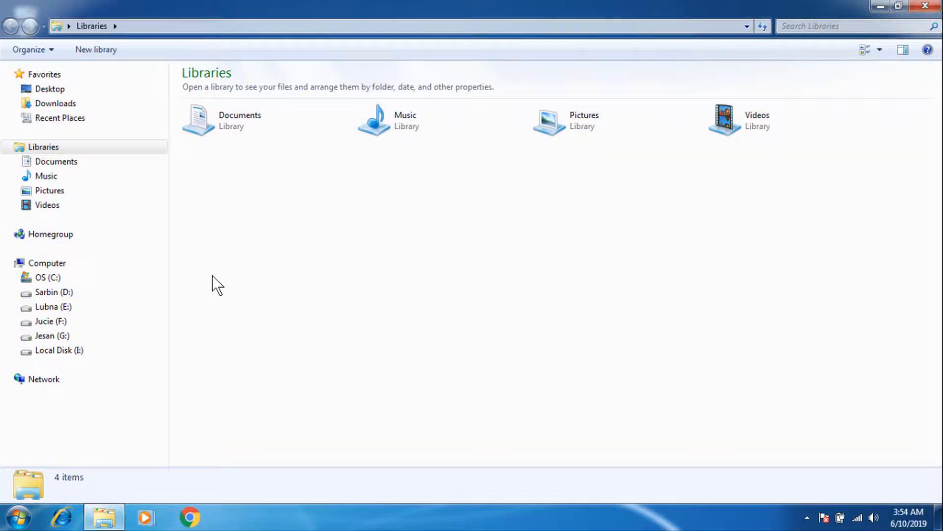
mouse_move(191, 279)
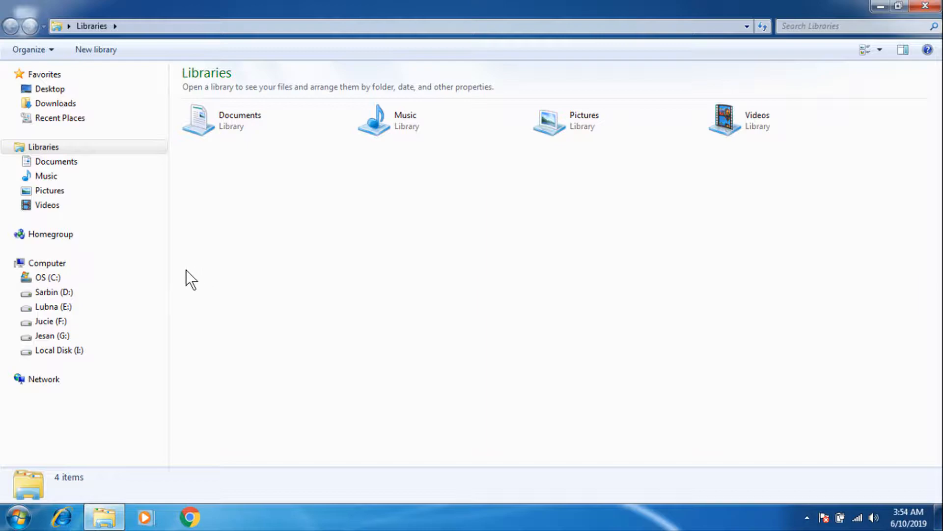
click(46, 262)
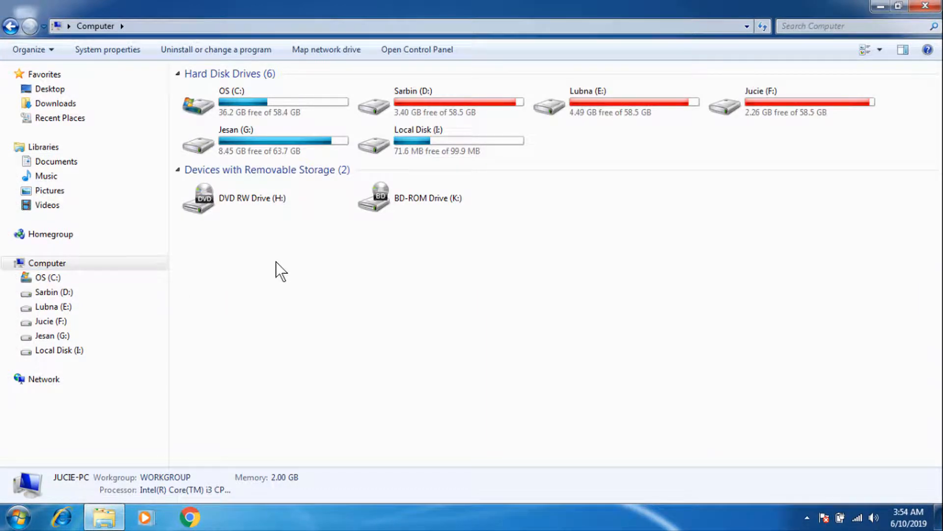
click(264, 102)
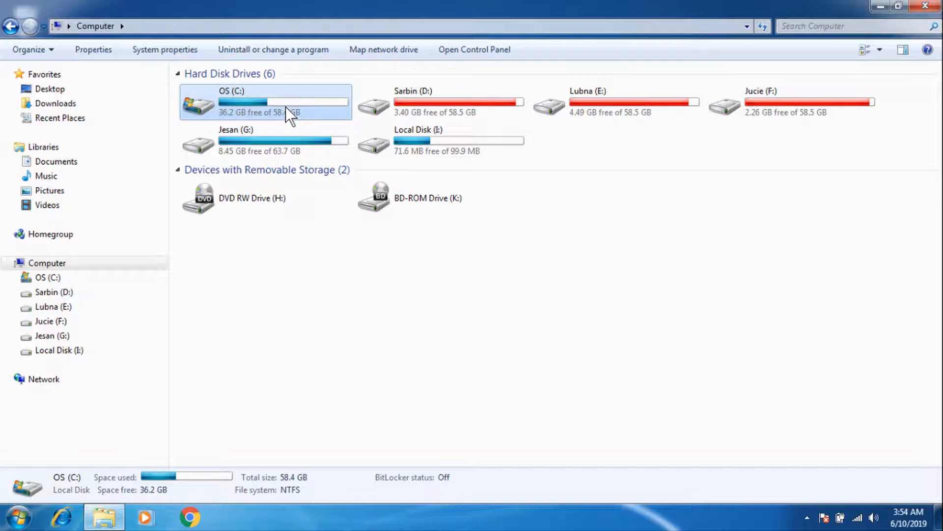
double_click(265, 102)
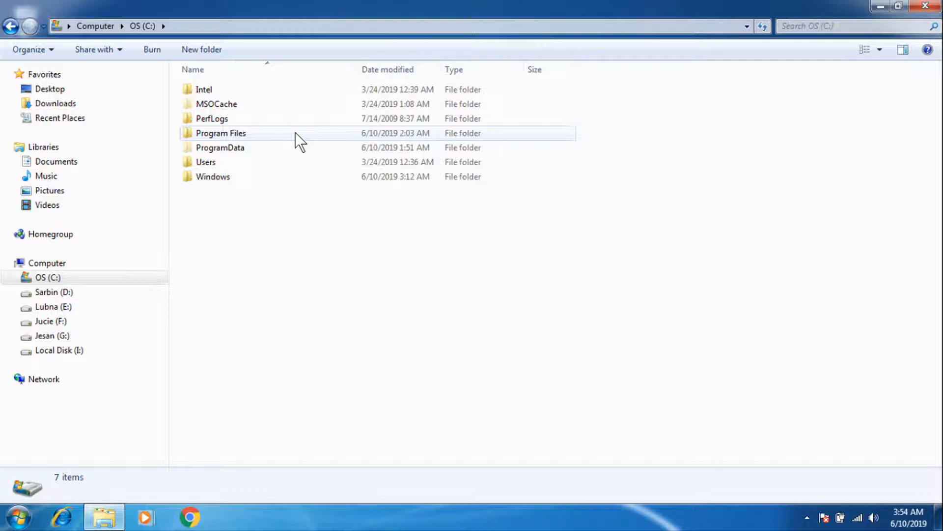
Navigate through Program Files and Alcohol Soft into the Alcohol 120 folder
double_click(221, 133)
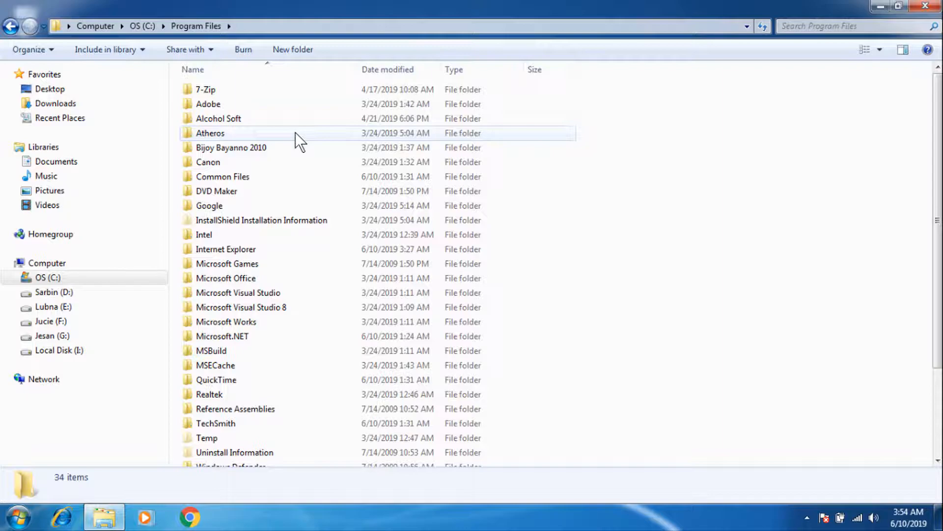
double_click(219, 118)
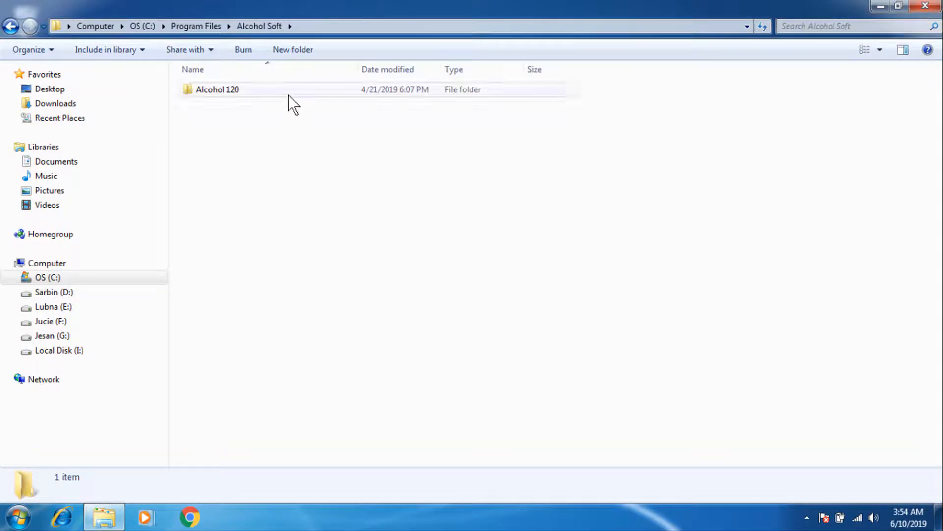
double_click(218, 89)
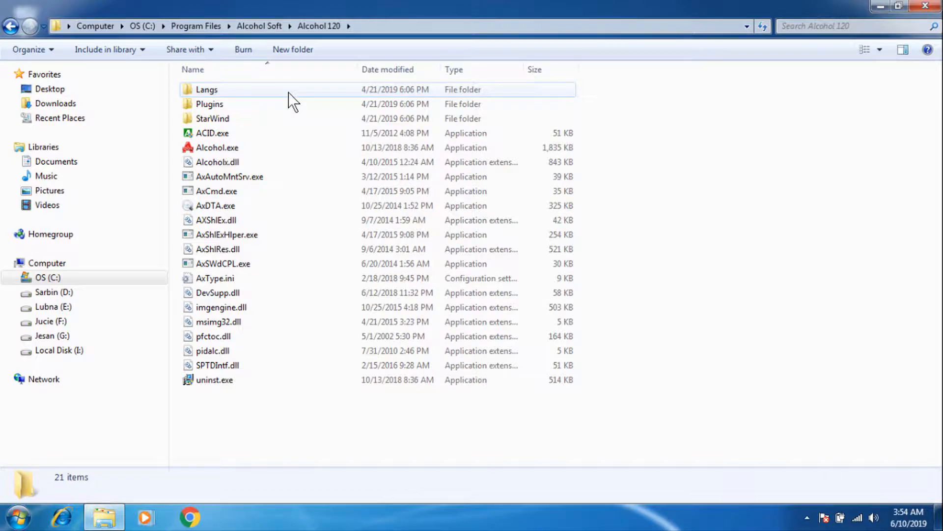
Run uninst.exe from the Alcohol 120 folder
click(214, 380)
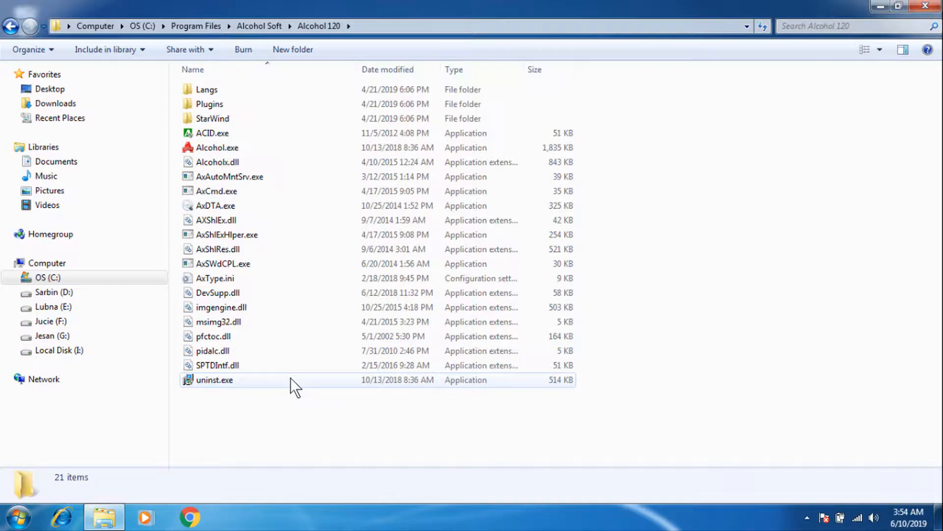
click(214, 380)
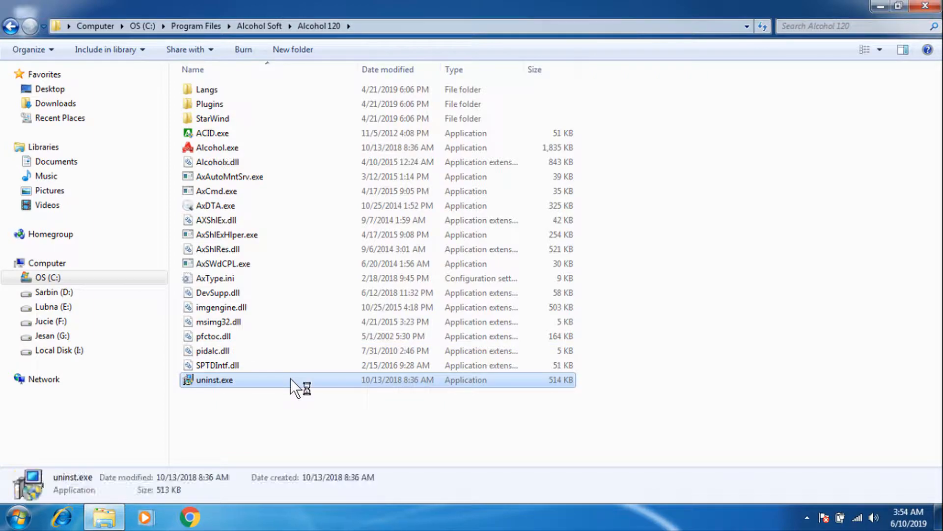
double_click(214, 380)
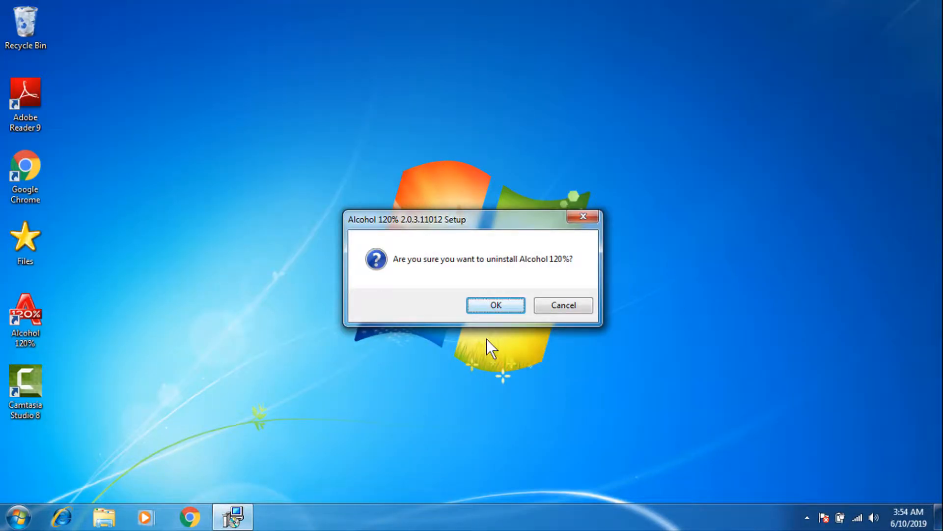
Confirm uninstalling Alcohol 120% and also remove its registry information
click(495, 305)
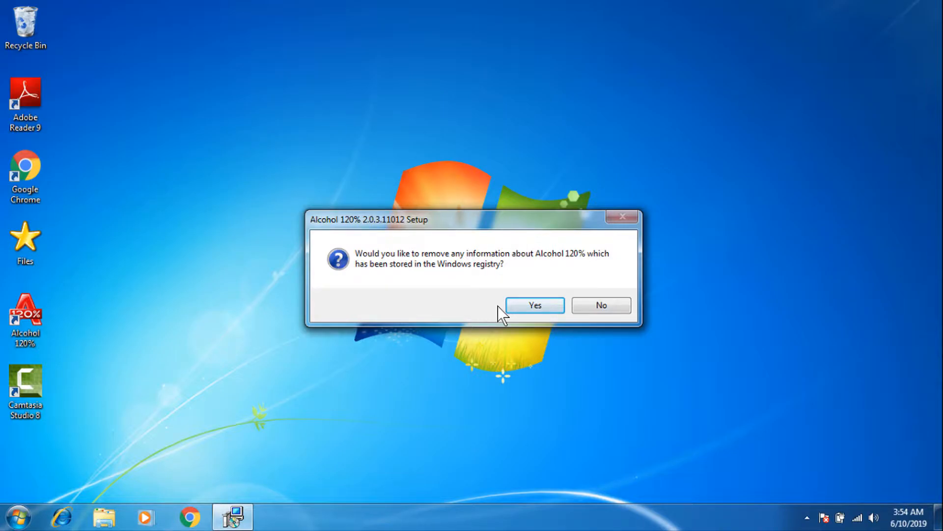
click(534, 305)
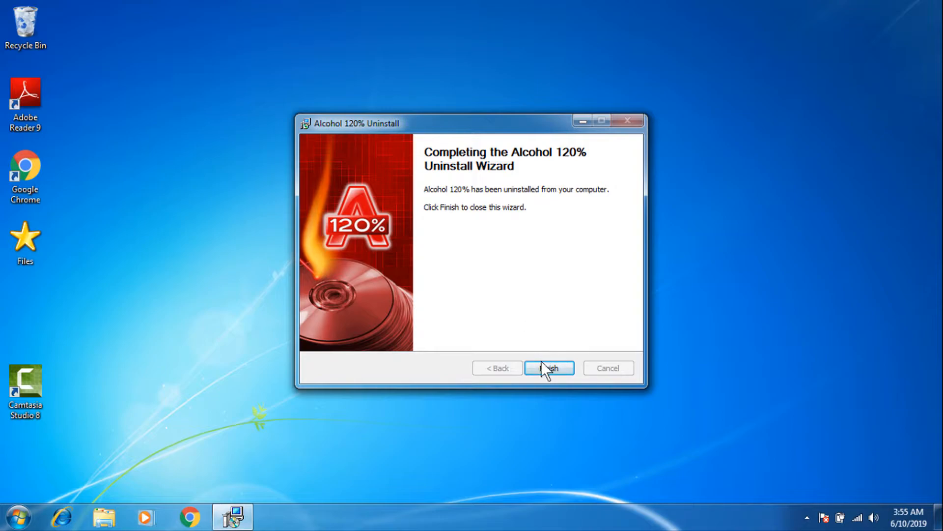
Finish the Alcohol 120% Uninstall wizard to close it
click(548, 367)
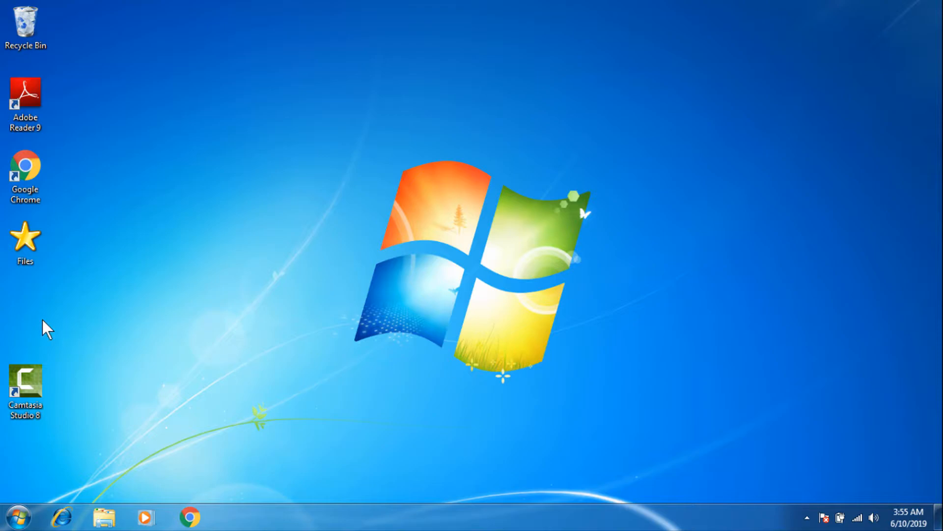
mouse_move(457, 247)
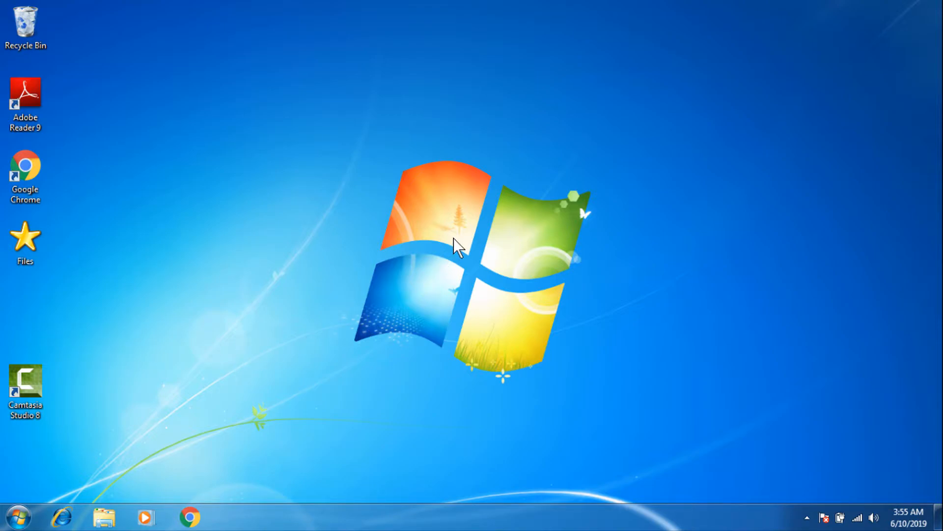
mouse_move(472, 286)
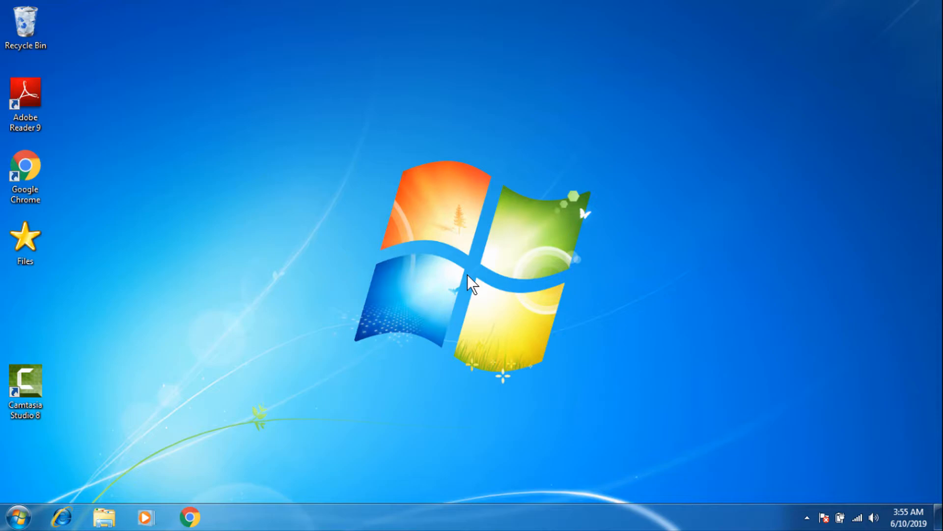